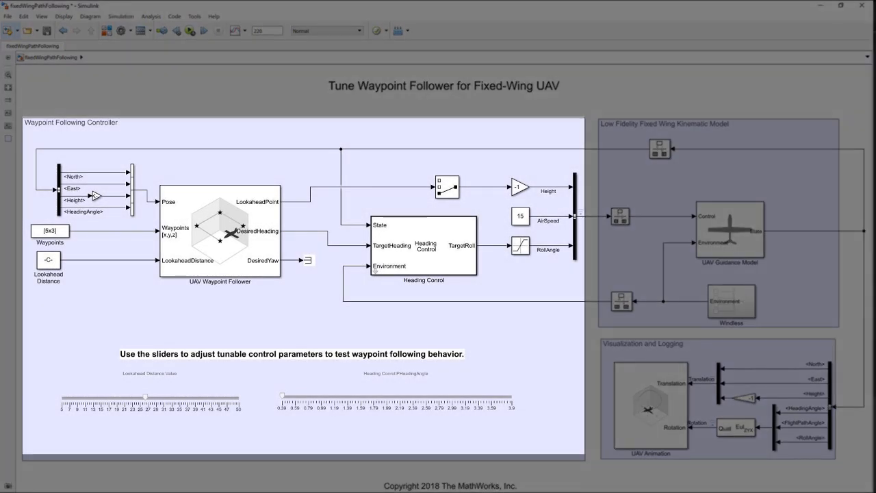
- Lower the fixedWingPathFollowing model's Lookahead Distance slider from about 25 to 20
click(219, 229)
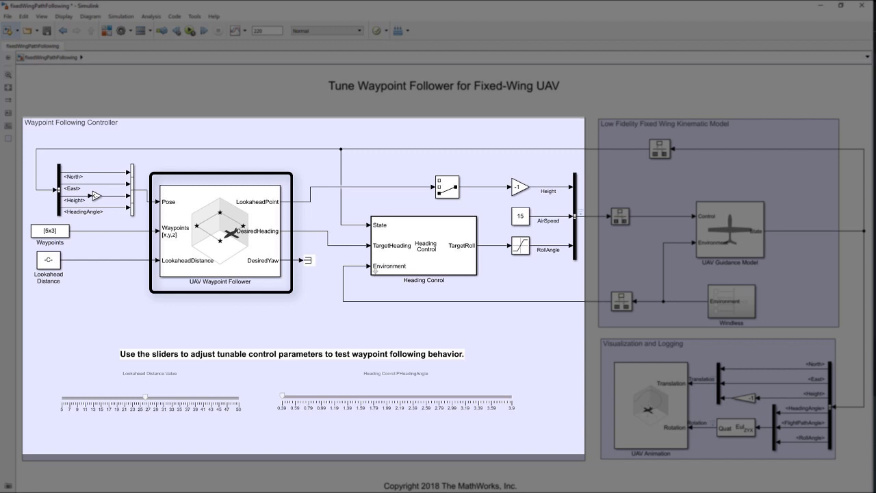
click(422, 246)
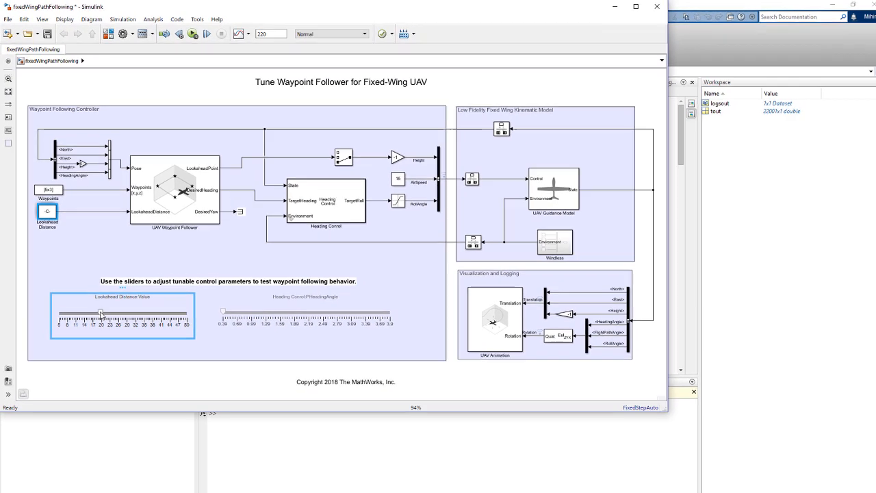
- Switch to MATLAB to open the SwitchBetweenUAVModelsExample live script
click(191, 34)
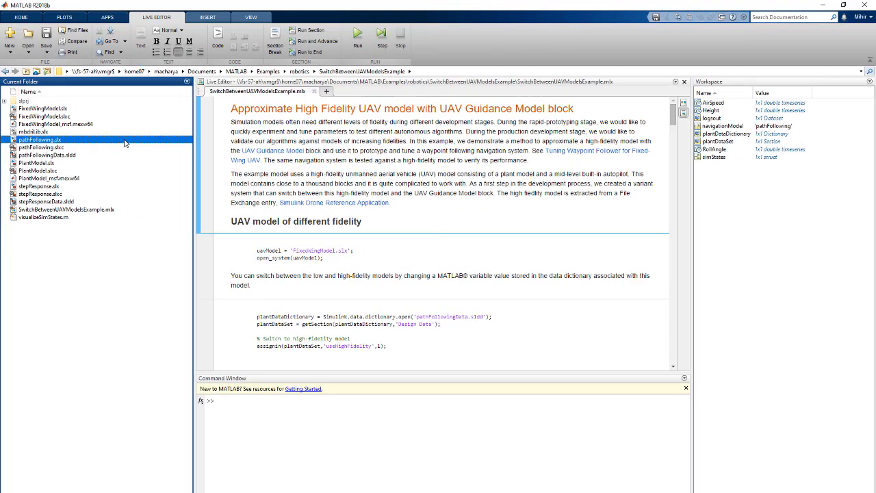
- Open pathFollowing.slx, inspect its FixedWingModel block, then open stepResponse.slx
double_click(39, 139)
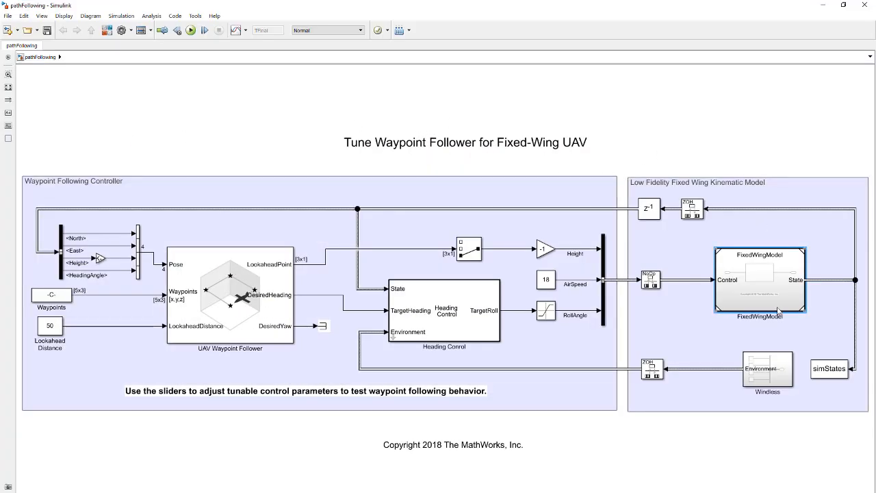
double_click(759, 279)
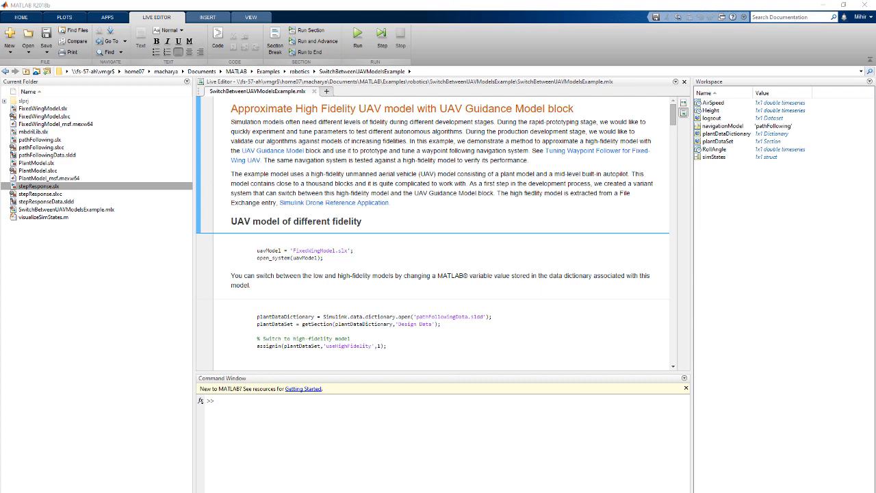
double_click(39, 187)
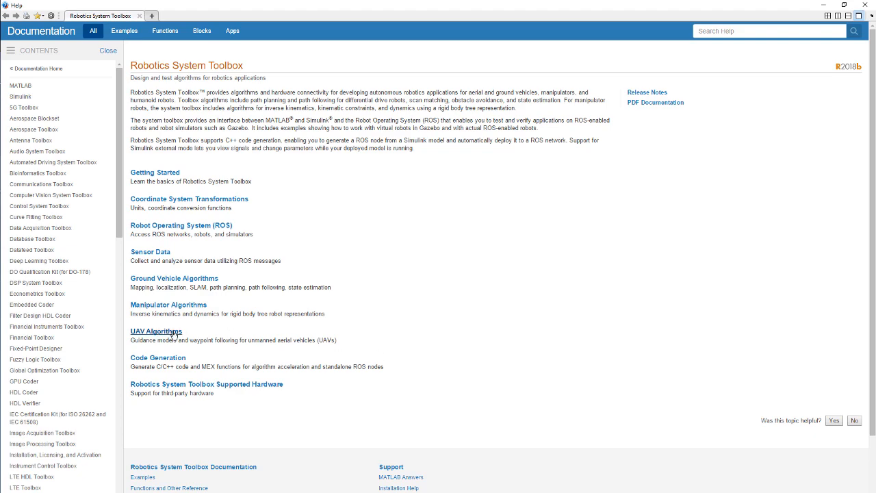
- Follow the UAV Algorithms link on the Robotics System Toolbox help page
click(156, 331)
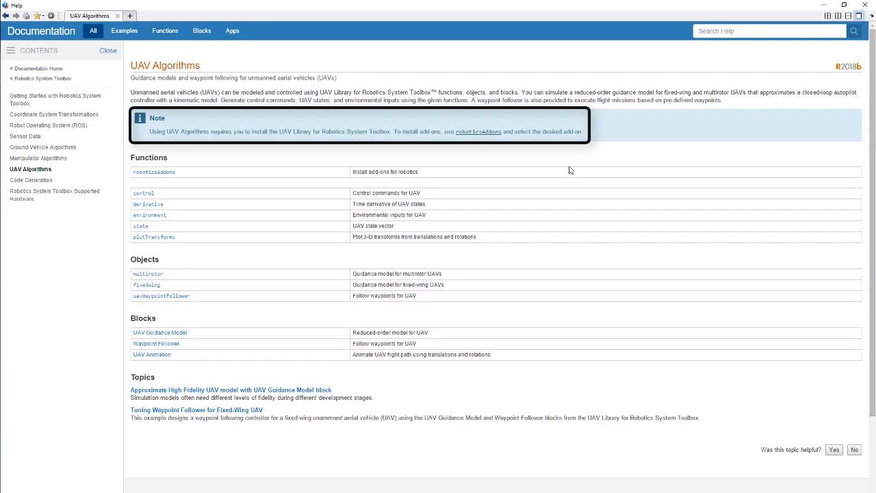